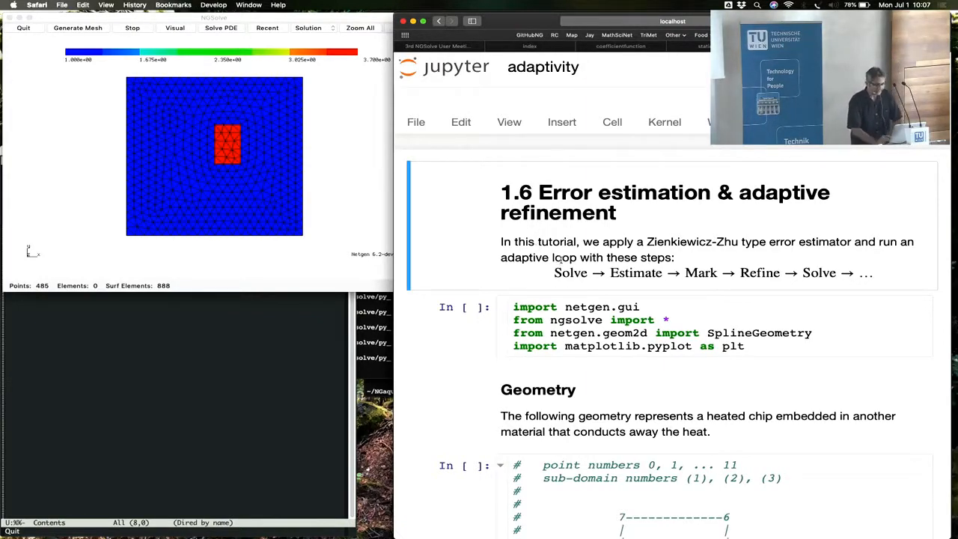
- Scroll up to the tutorial's introduction and the netgen/ngsolve import cell
scroll("up", 3)
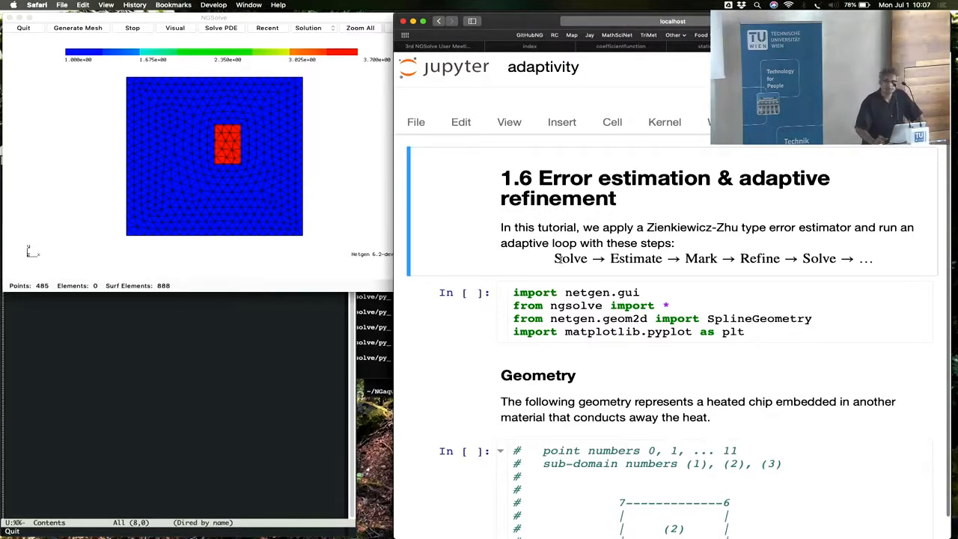
scroll("up", 3)
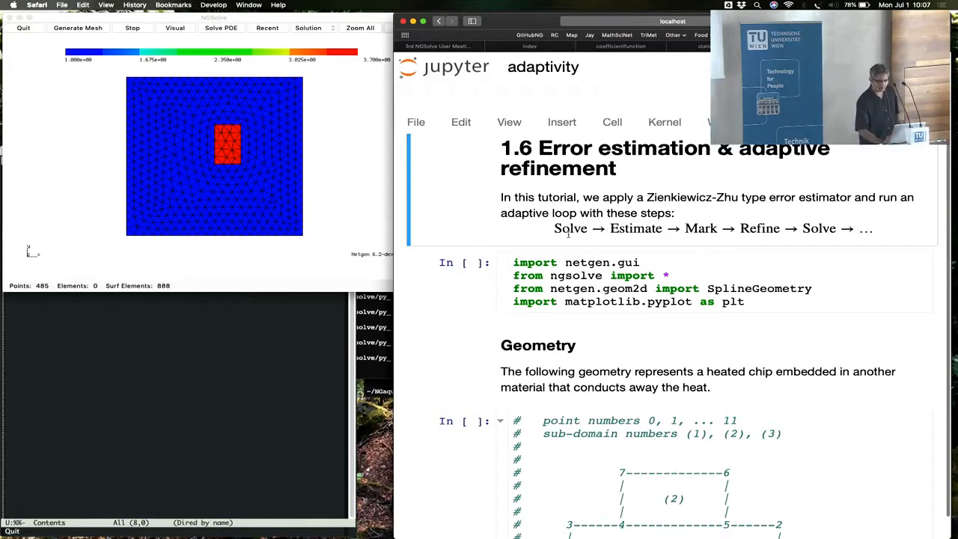
mouse_move(740, 264)
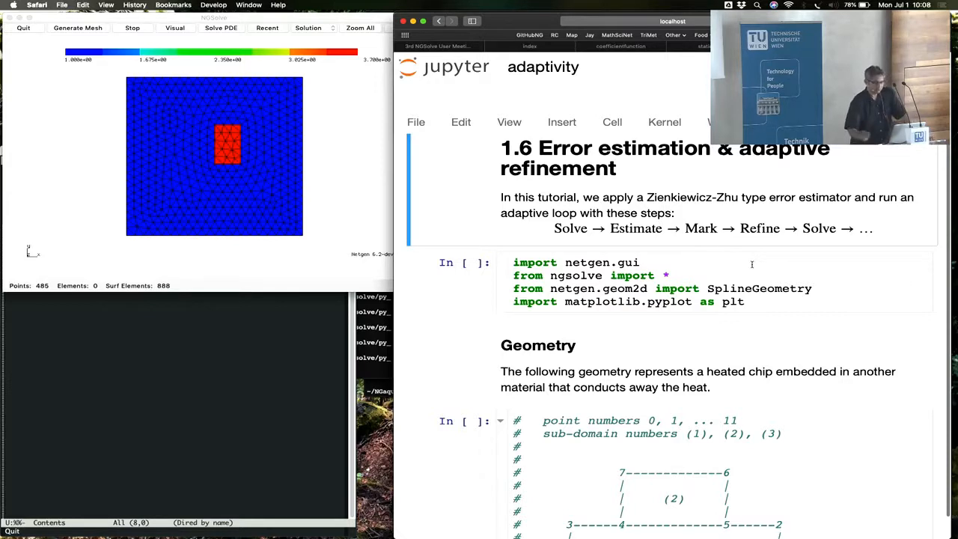
mouse_move(642, 253)
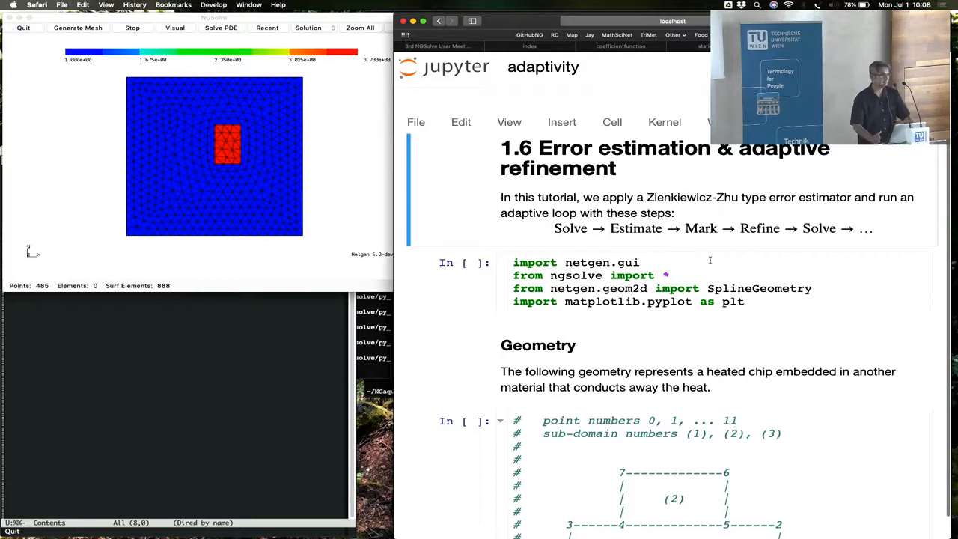
mouse_move(585, 243)
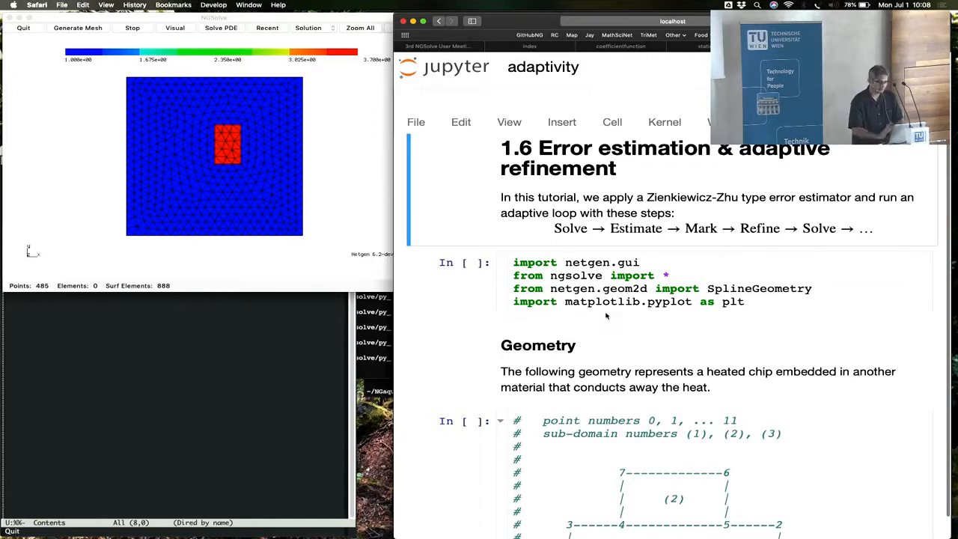
mouse_move(567, 251)
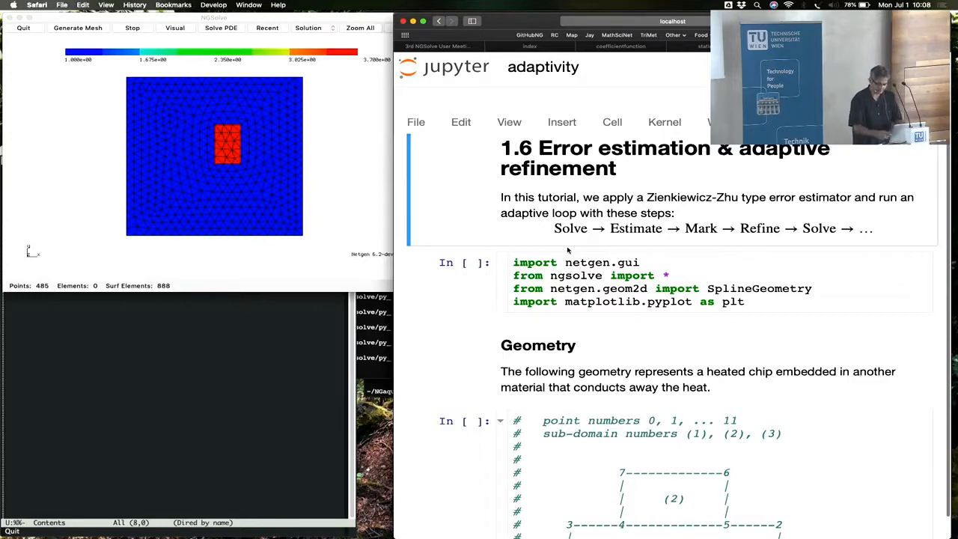
scroll("up", 3)
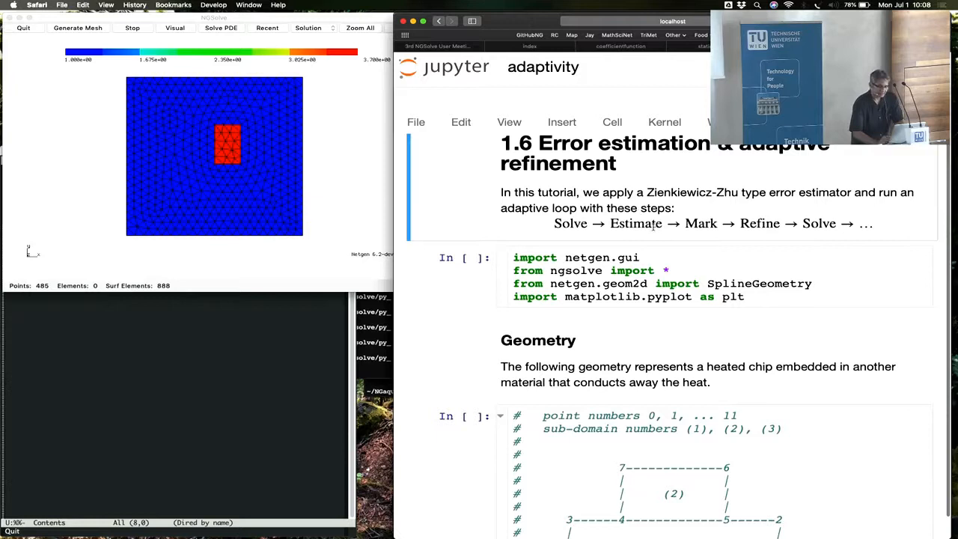
mouse_move(641, 228)
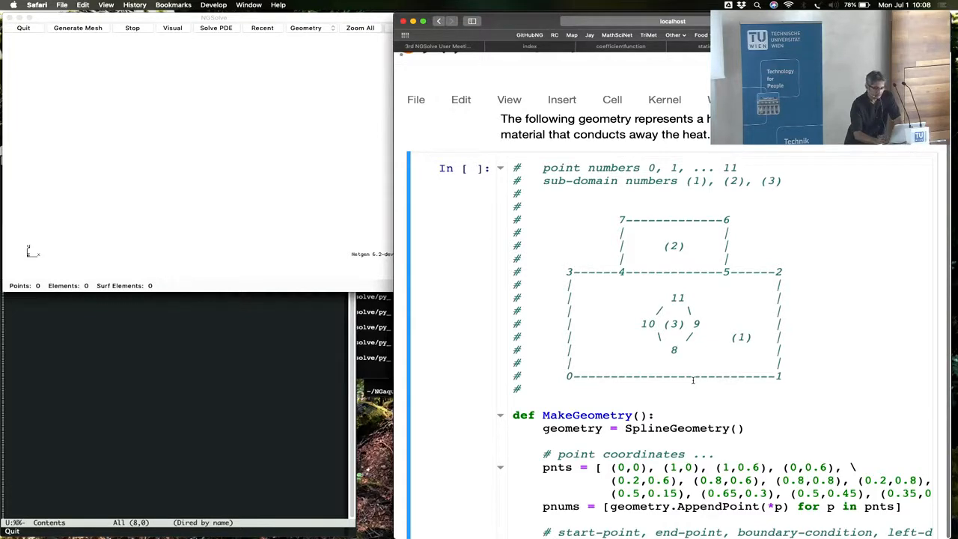
- Scroll through the MakeGeometry cell and its output reporting 30 points and 40 surface elements
scroll("down", 3)
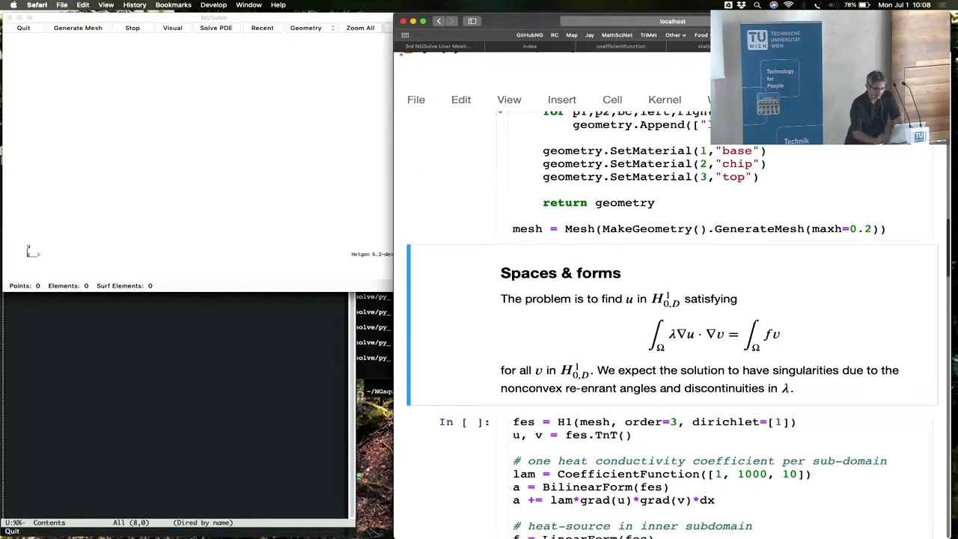
scroll("up", 3)
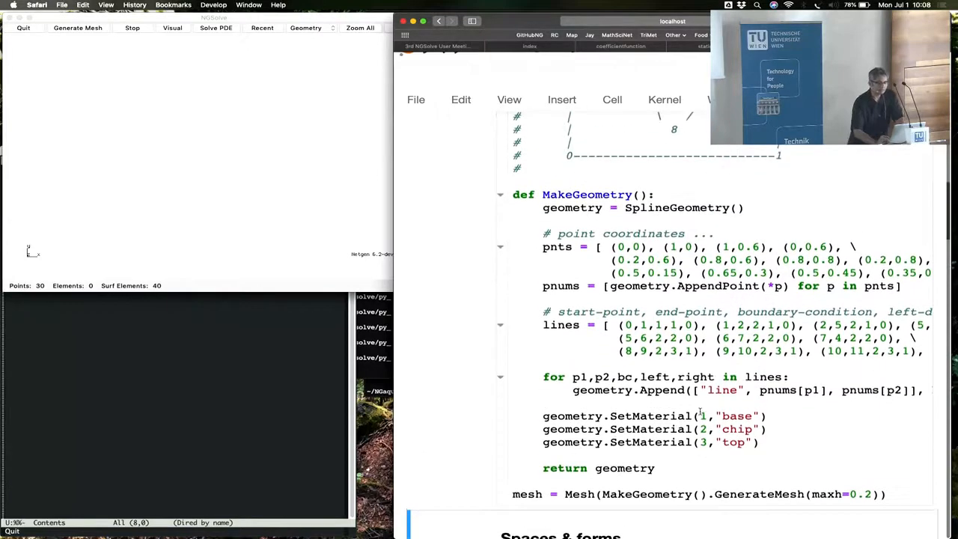
scroll("up", 3)
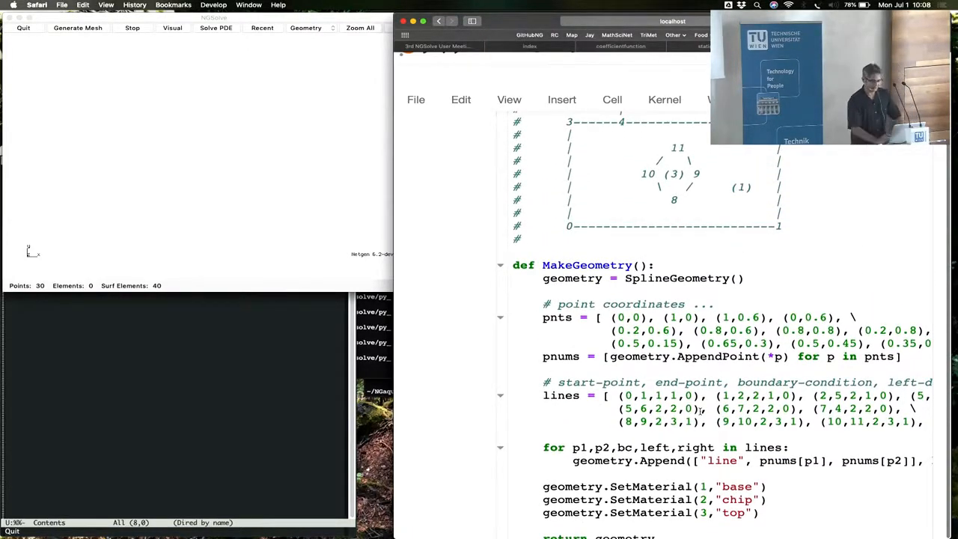
scroll("up", 3)
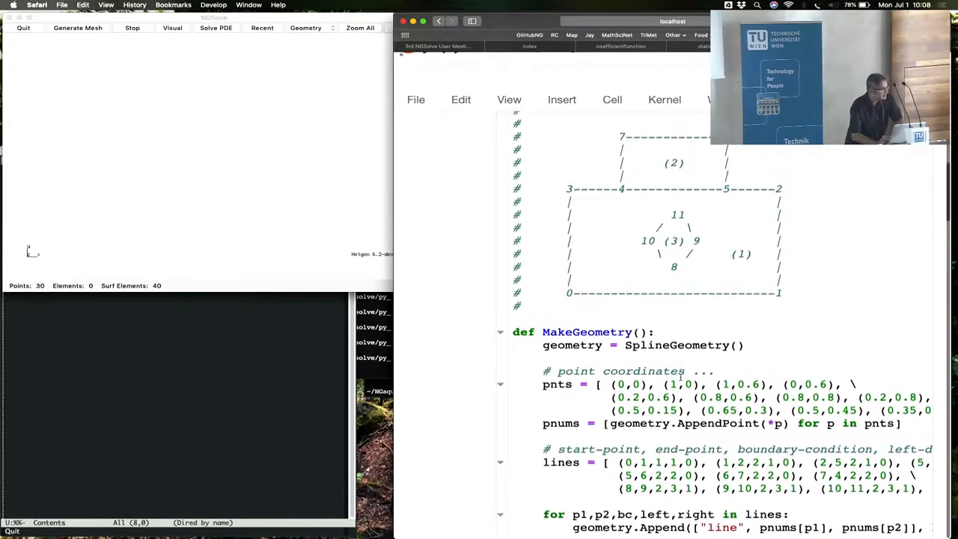
scroll("up", 3)
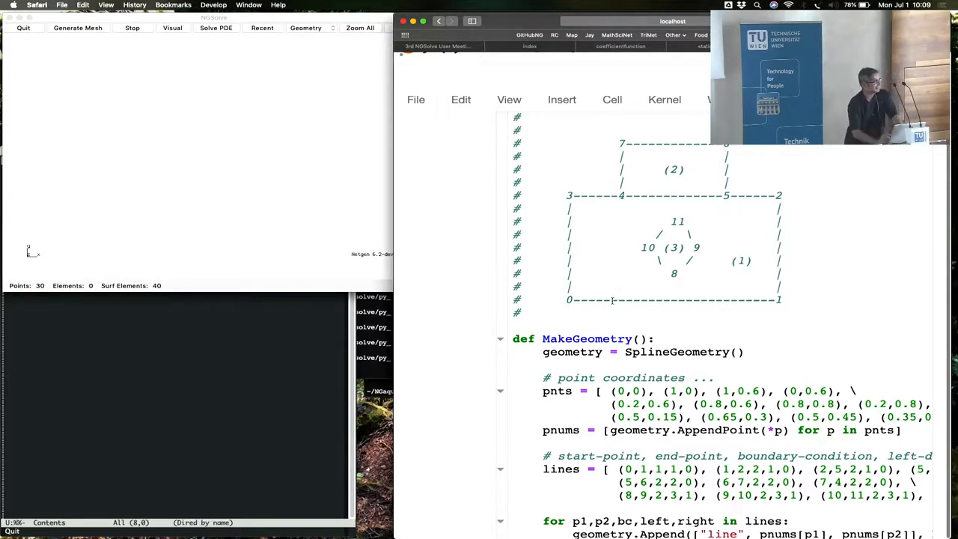
scroll("up", 3)
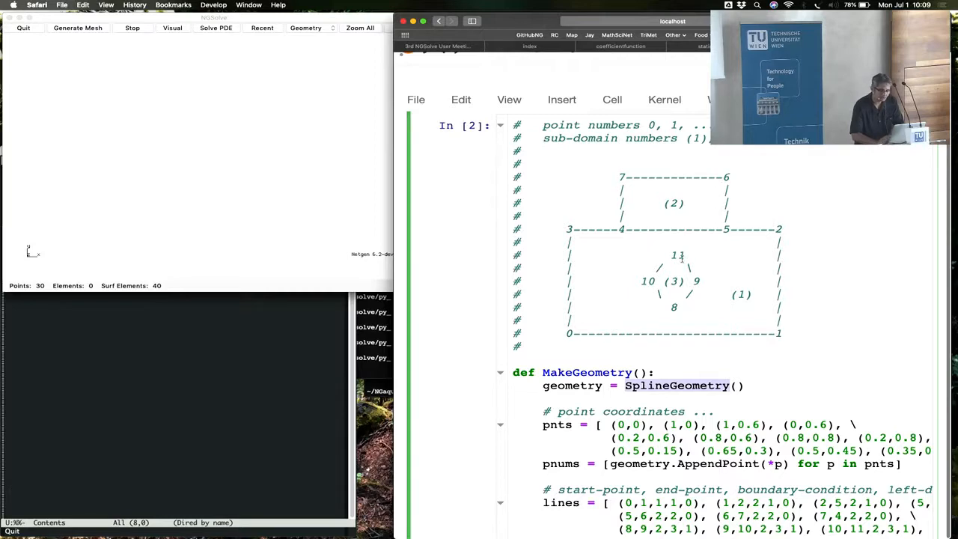
scroll("down", 3)
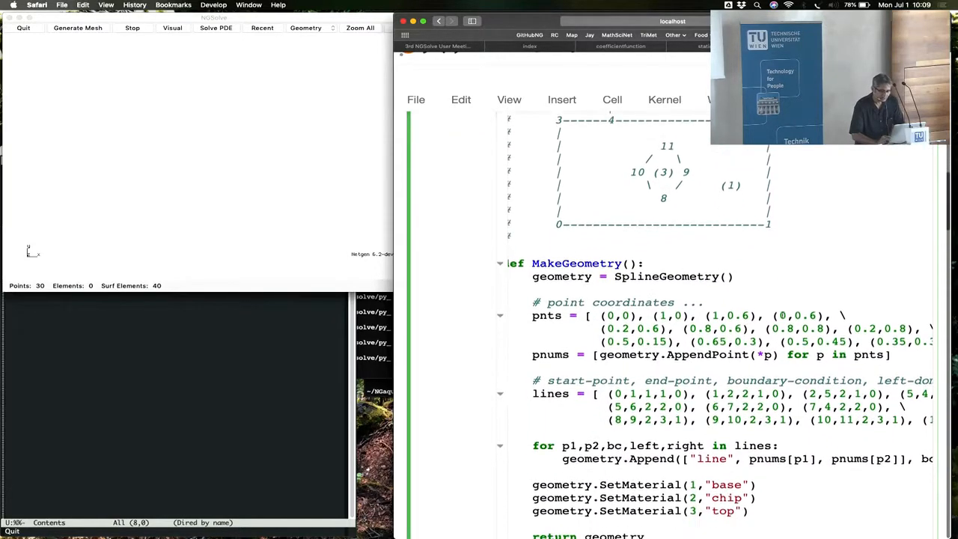
scroll("up", 3)
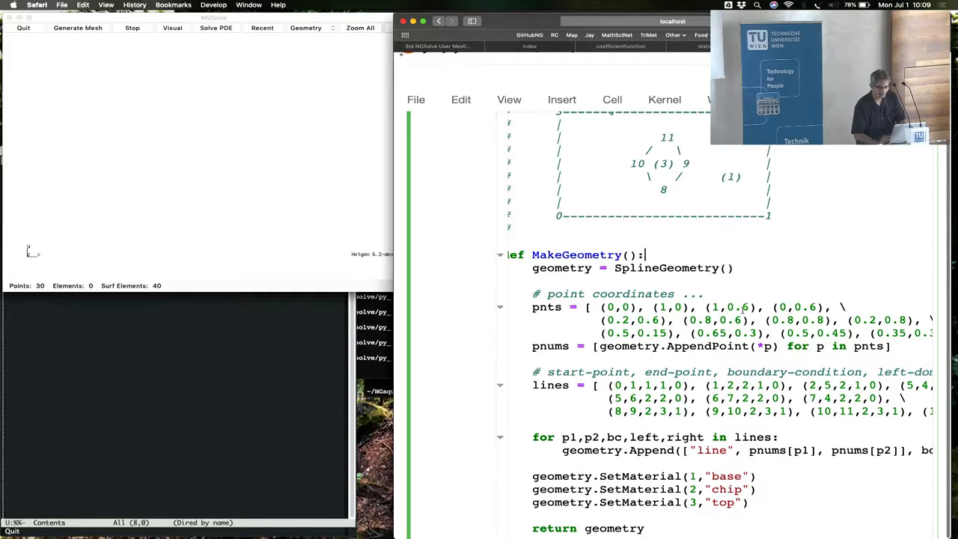
scroll("down", 3)
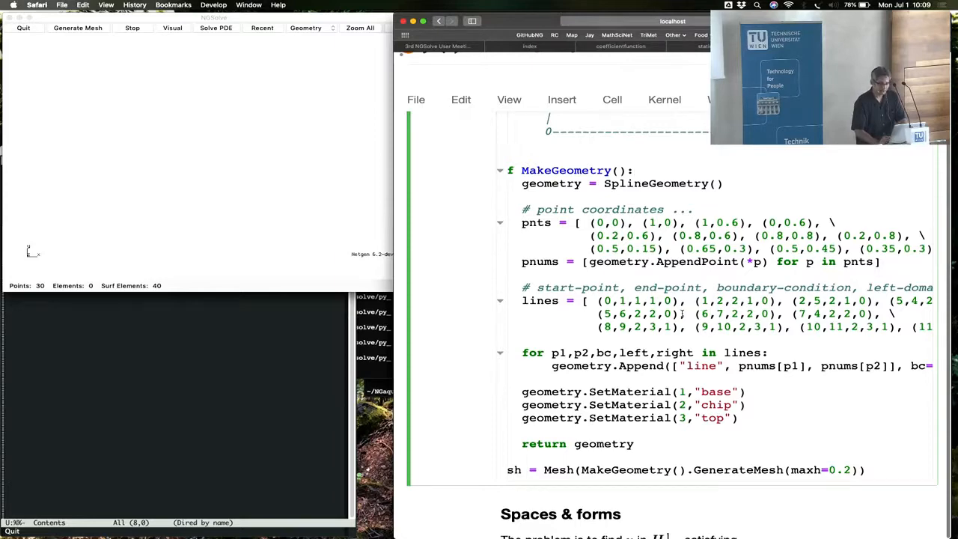
scroll("down", 3)
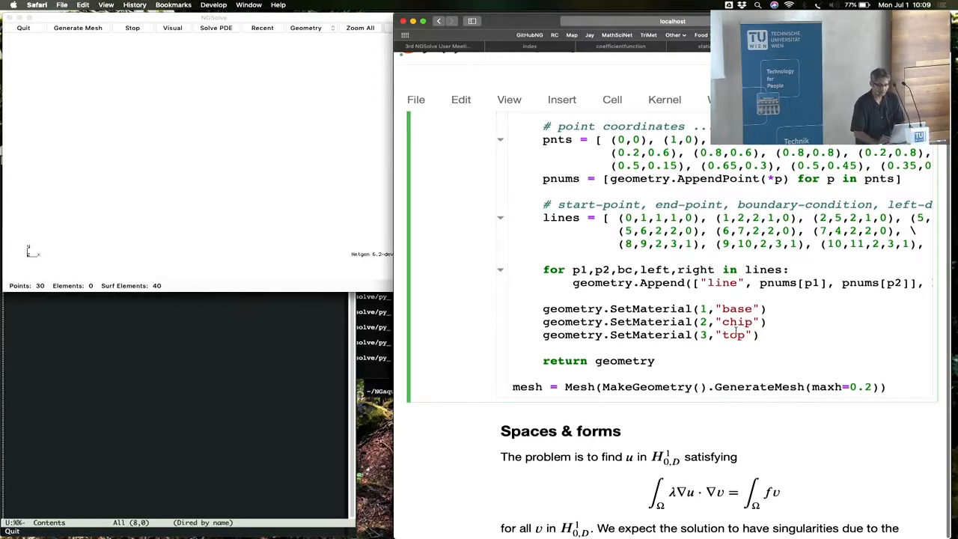
scroll("up", 3)
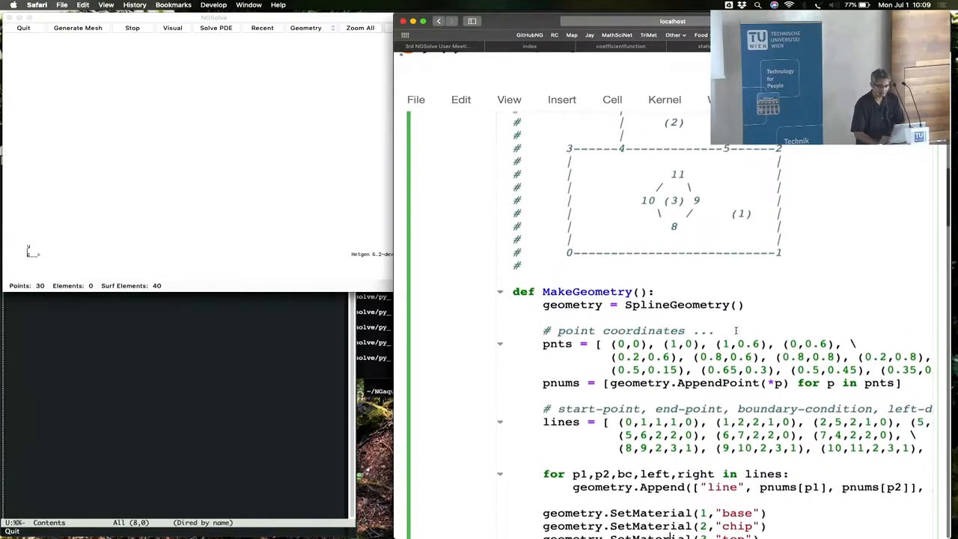
scroll("down", 3)
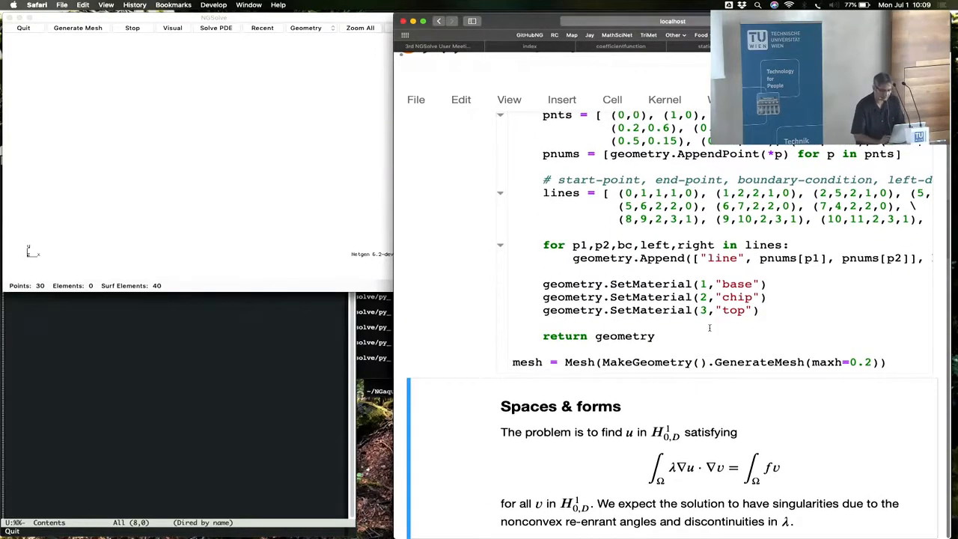
- Switch the Netgen window to display the chip geometry outline with its inner diamond and top block
left_click(305, 27)
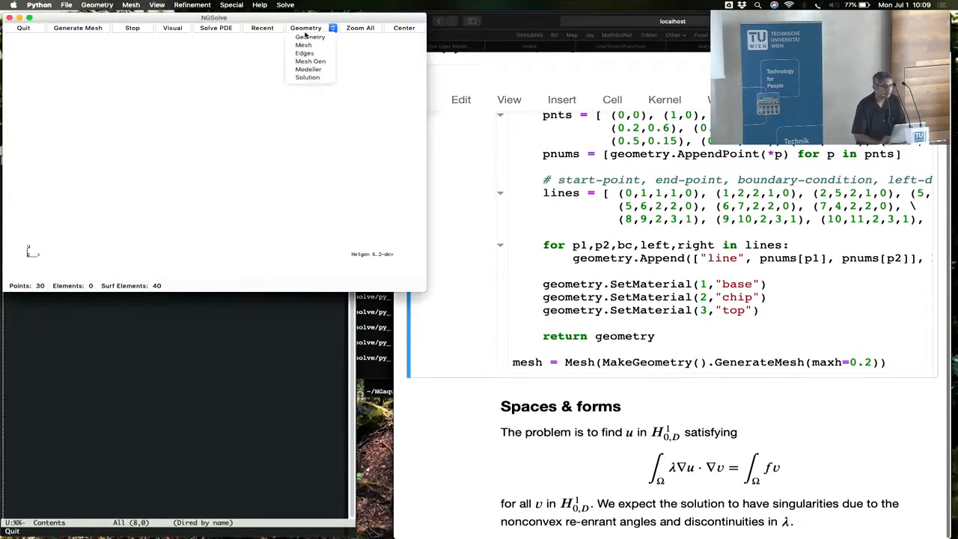
left_click(310, 36)
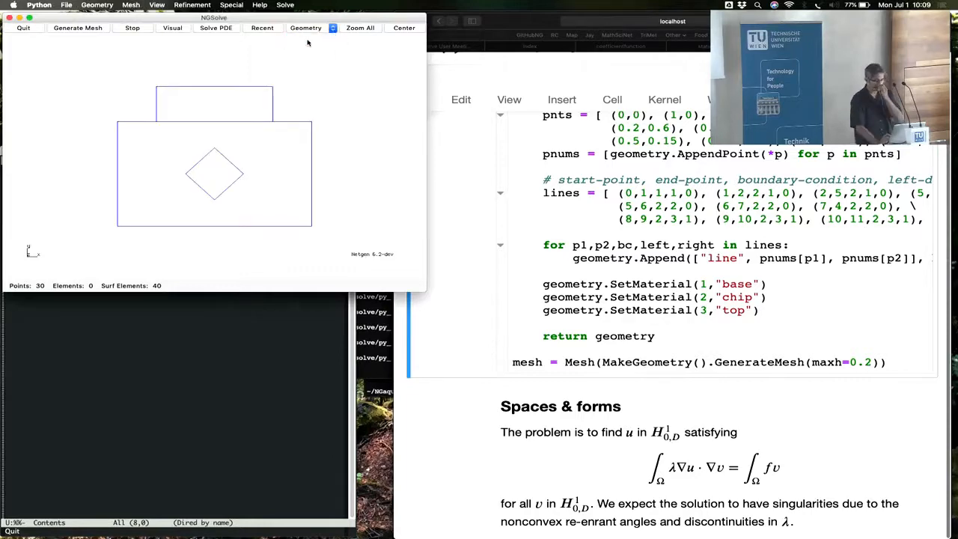
mouse_move(389, 141)
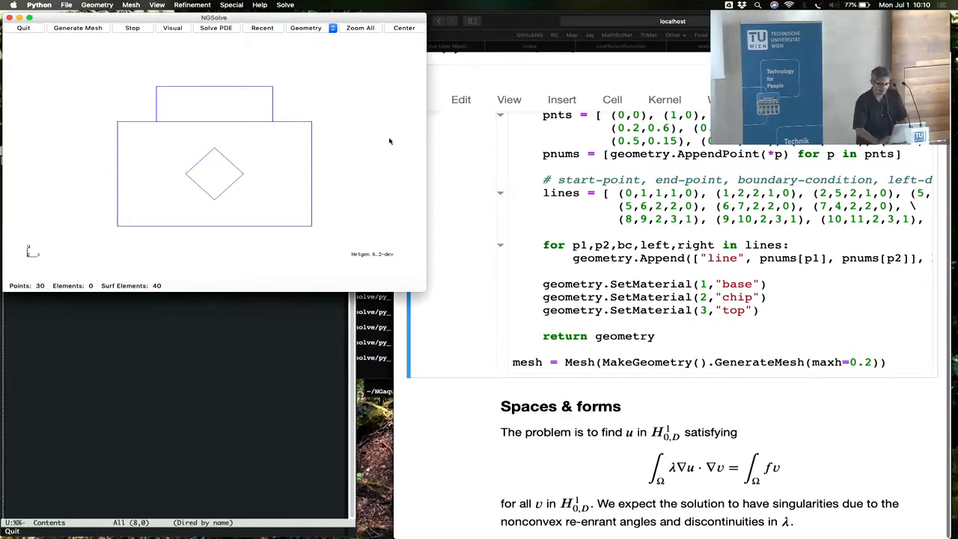
scroll("down", 3)
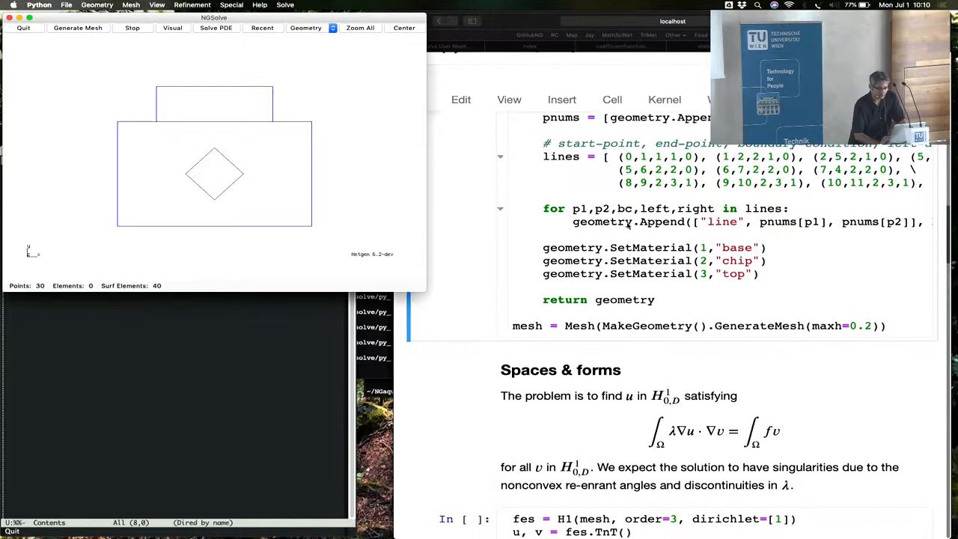
scroll("down", 3)
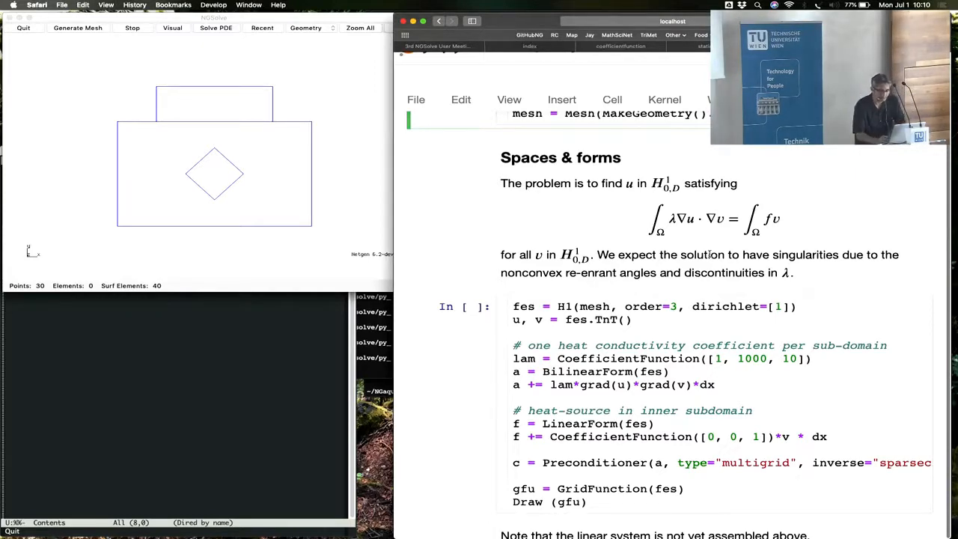
- Select the Spaces & forms cell and move down toward the SolveBVP cells
left_click(726, 329)
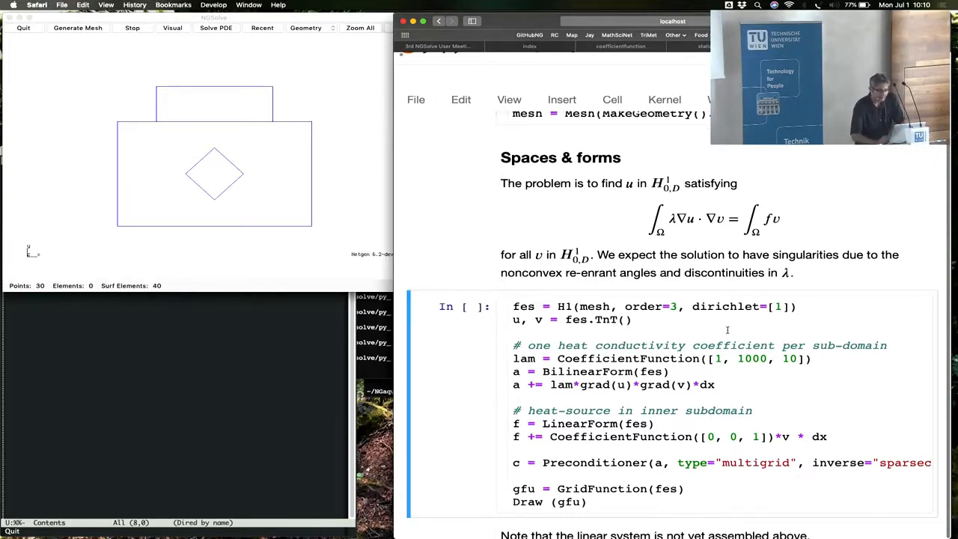
scroll("down", 3)
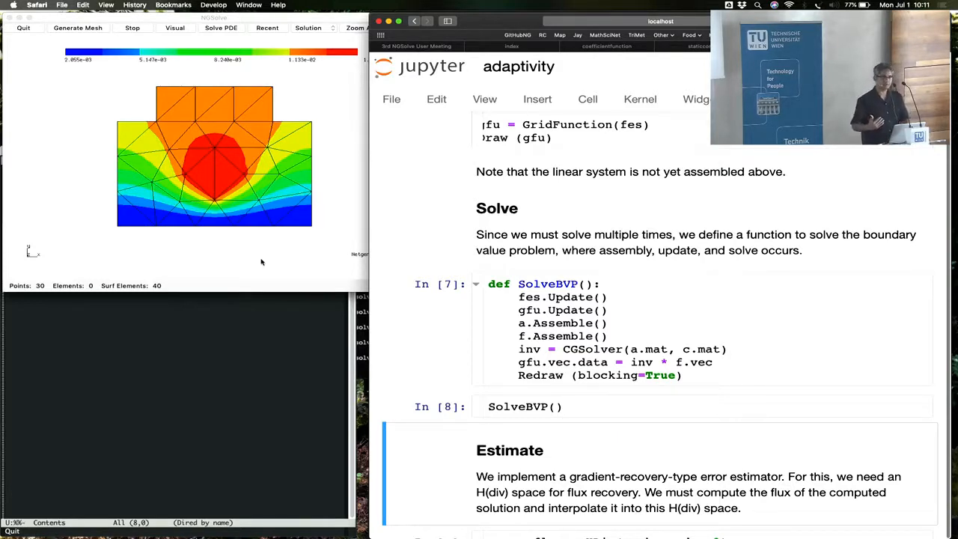
- Review the H(div) flux-recovery cell and bring the error estimator and marking cells into view
scroll("down", 3)
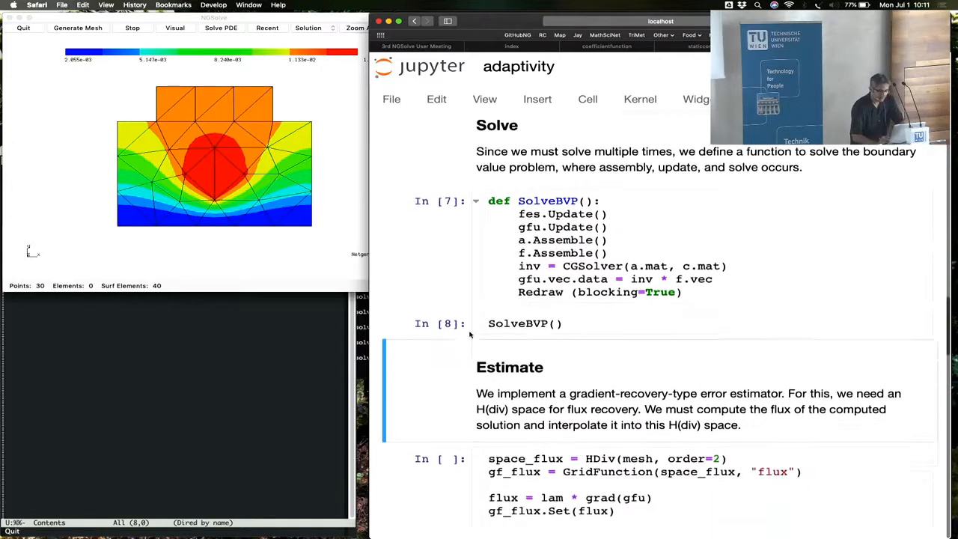
scroll("down", 3)
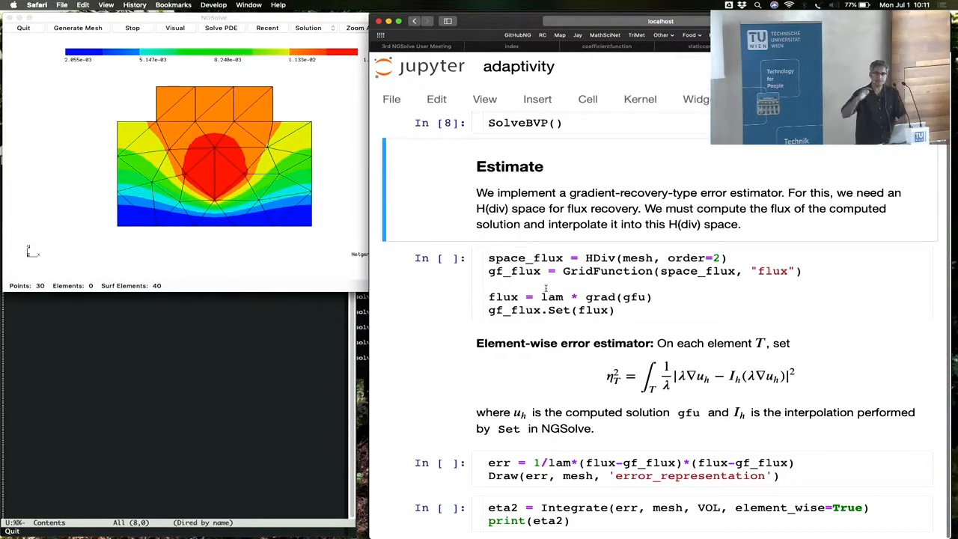
scroll("up", 3)
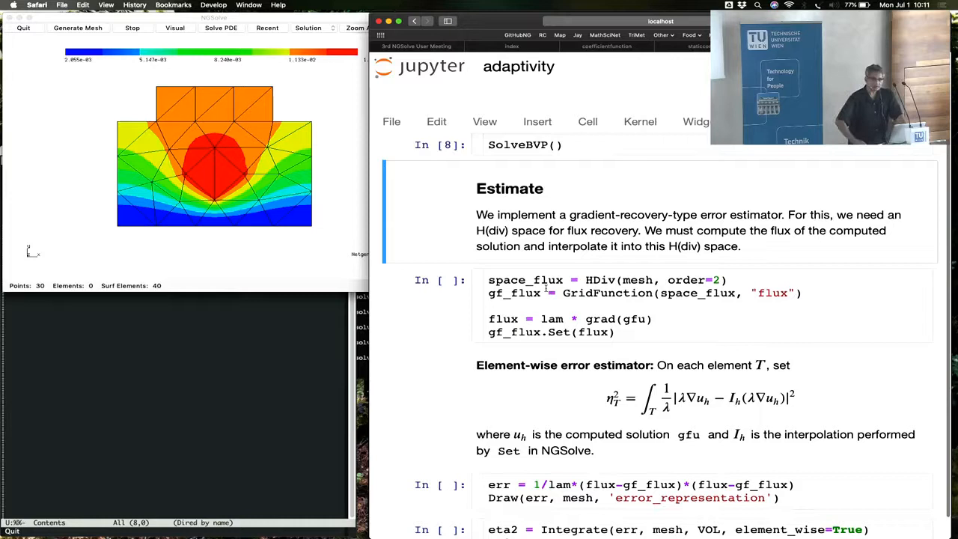
scroll("up", 3)
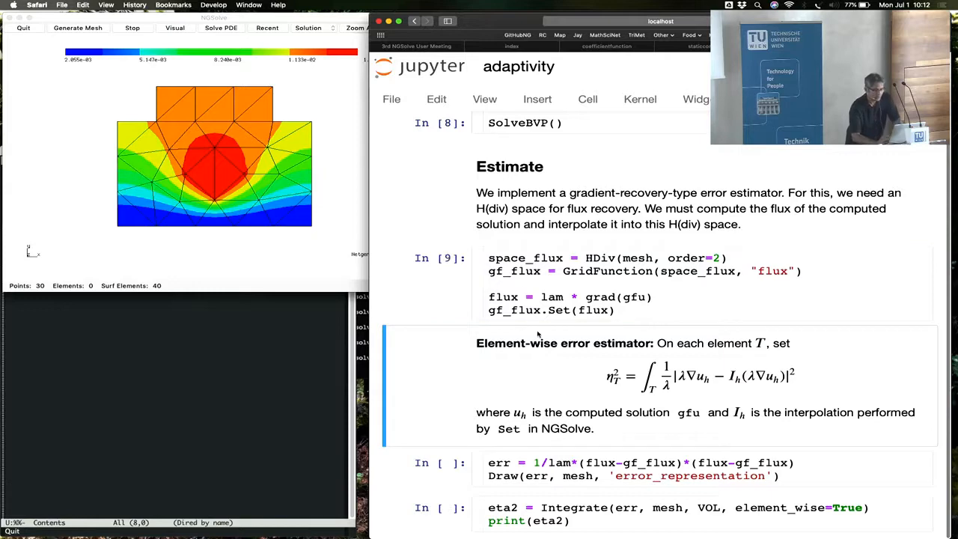
scroll("down", 3)
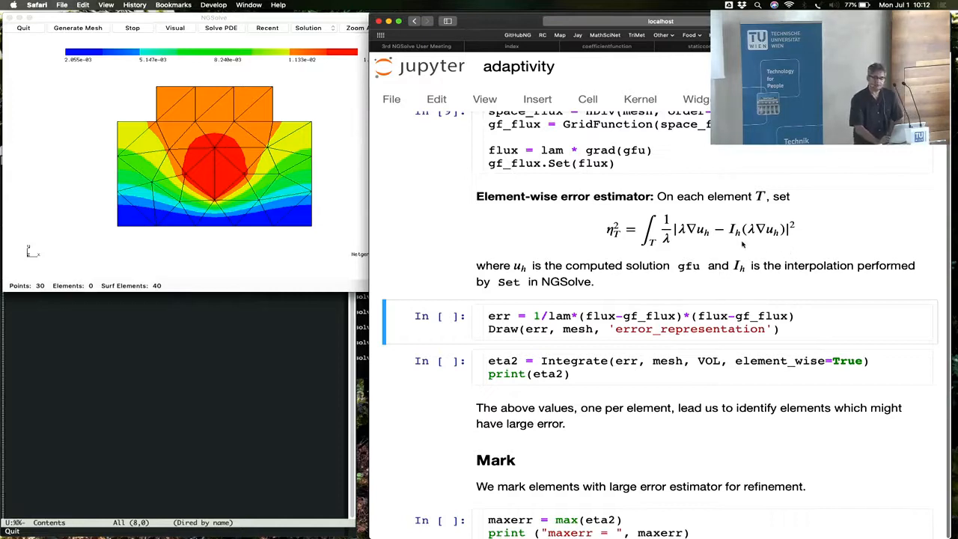
mouse_move(784, 249)
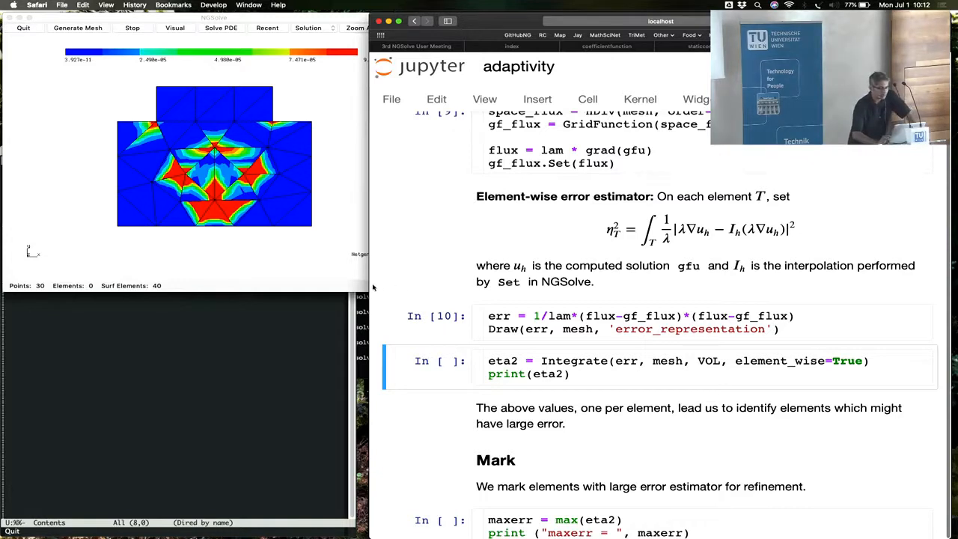
mouse_move(326, 239)
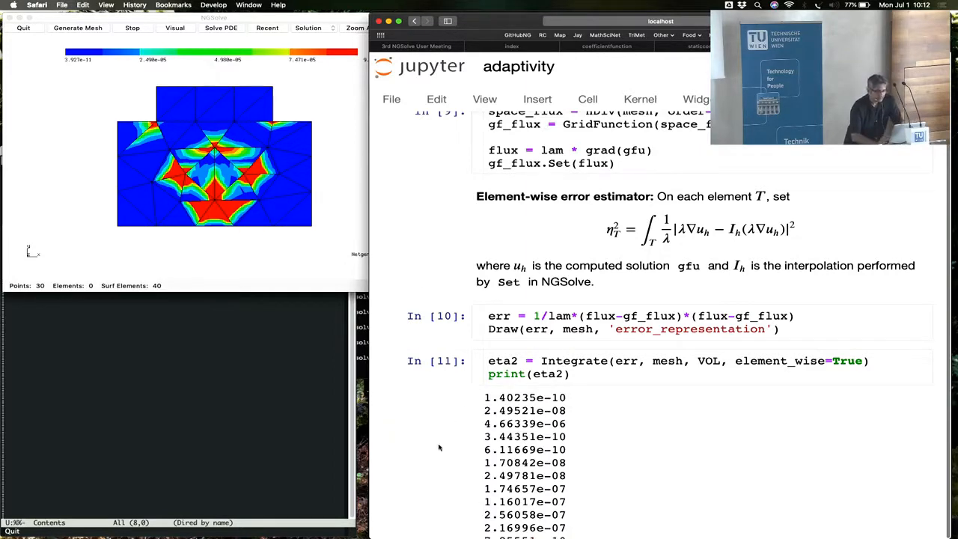
- Scroll through the printed per-element eta2 values of the element-wise error integral
scroll("down", 3)
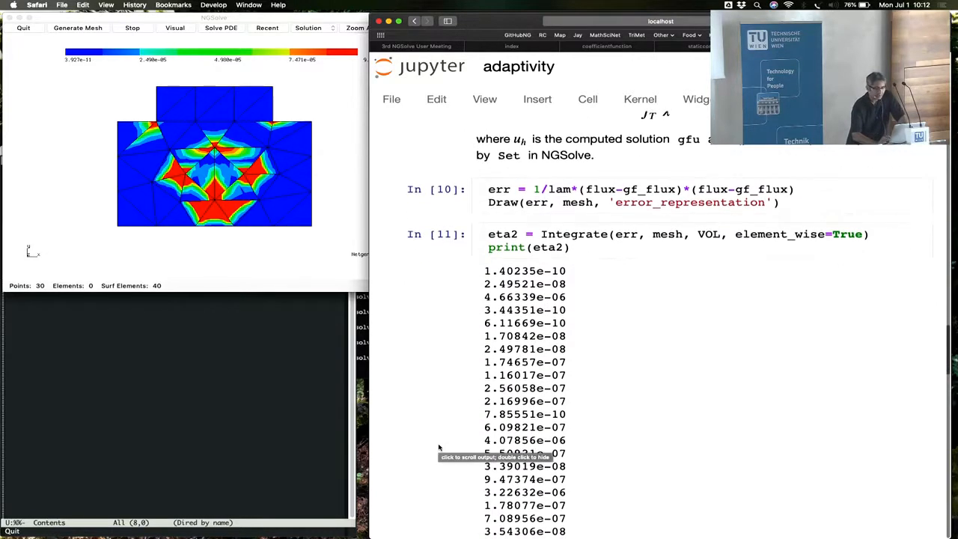
scroll("up", 3)
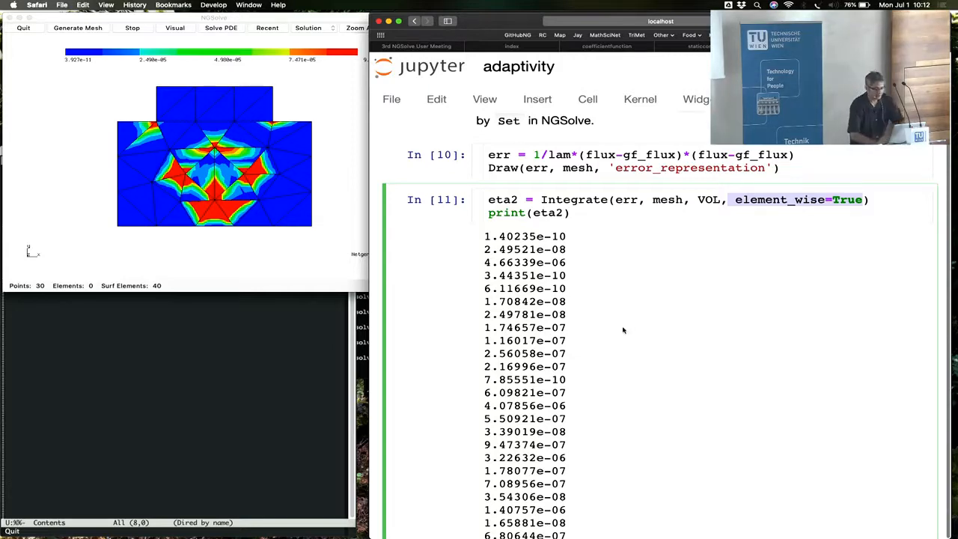
scroll("down", 3)
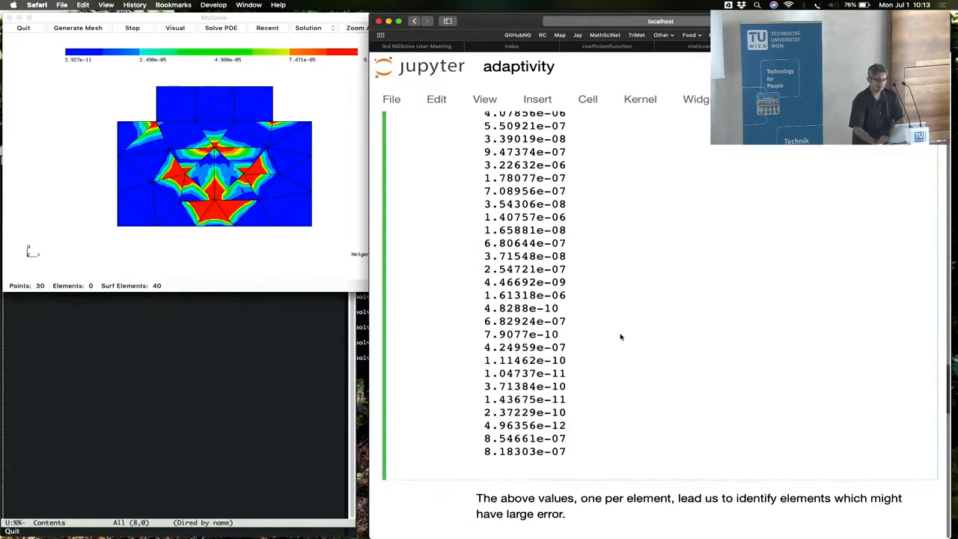
scroll("down", 3)
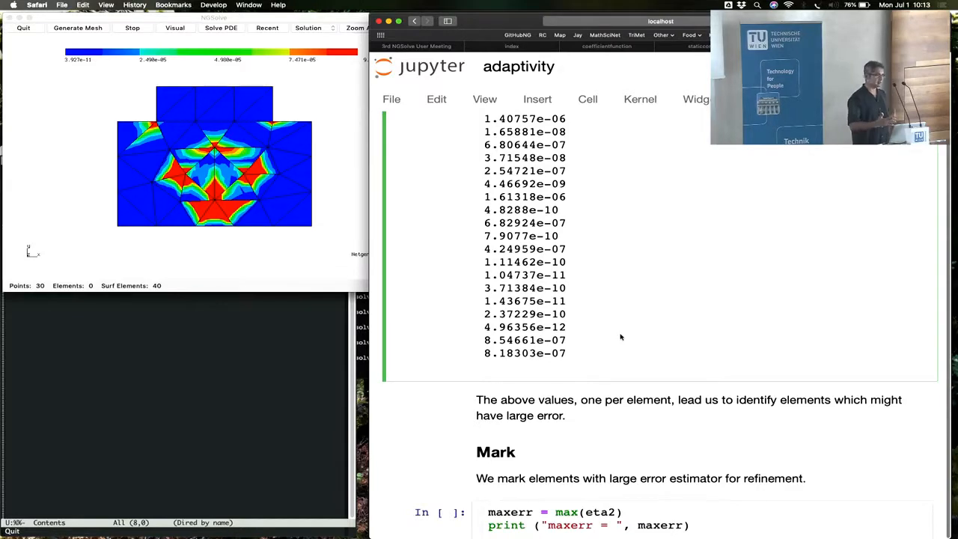
scroll("up", 3)
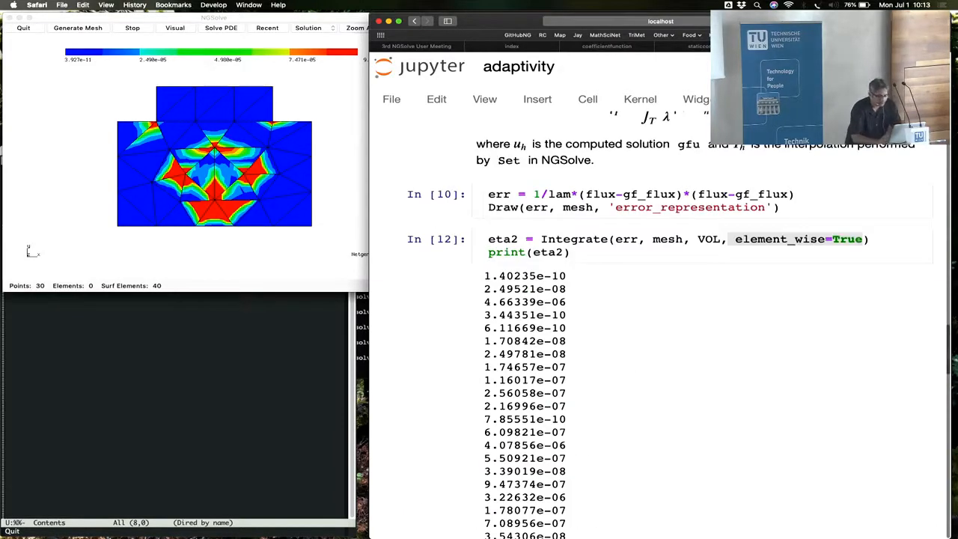
- Scroll past the maxerr 4.66e-06 output to the refine-and-solve cell on the 58-point mesh
scroll("down", 3)
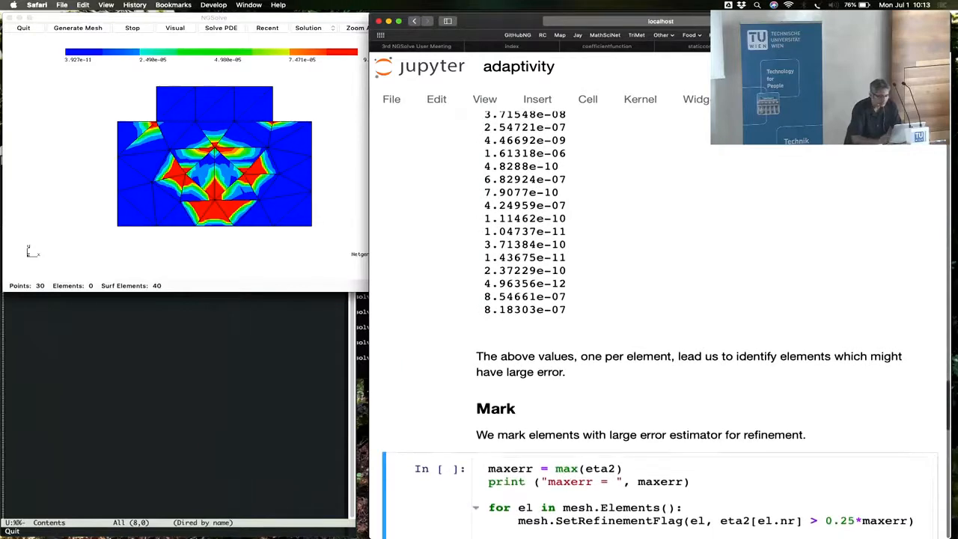
scroll("down", 3)
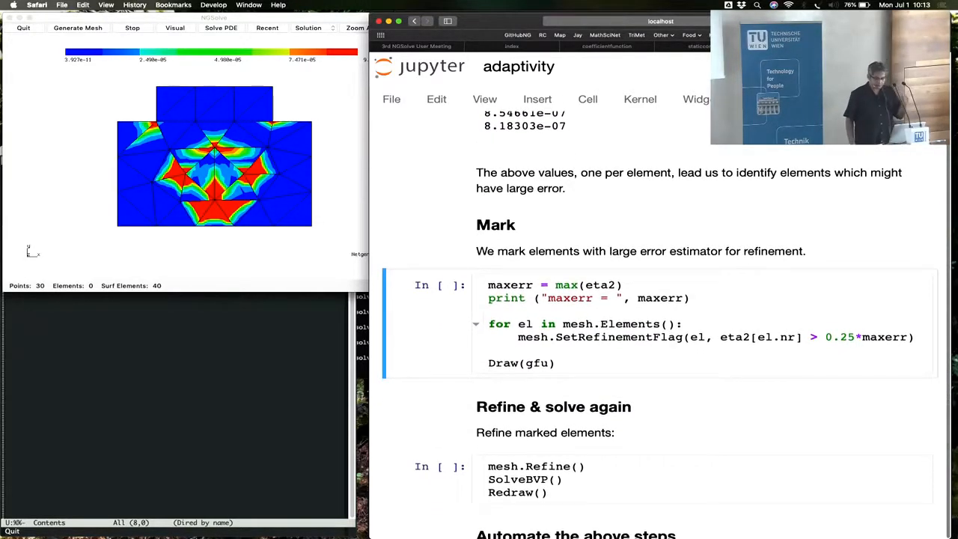
scroll("down", 3)
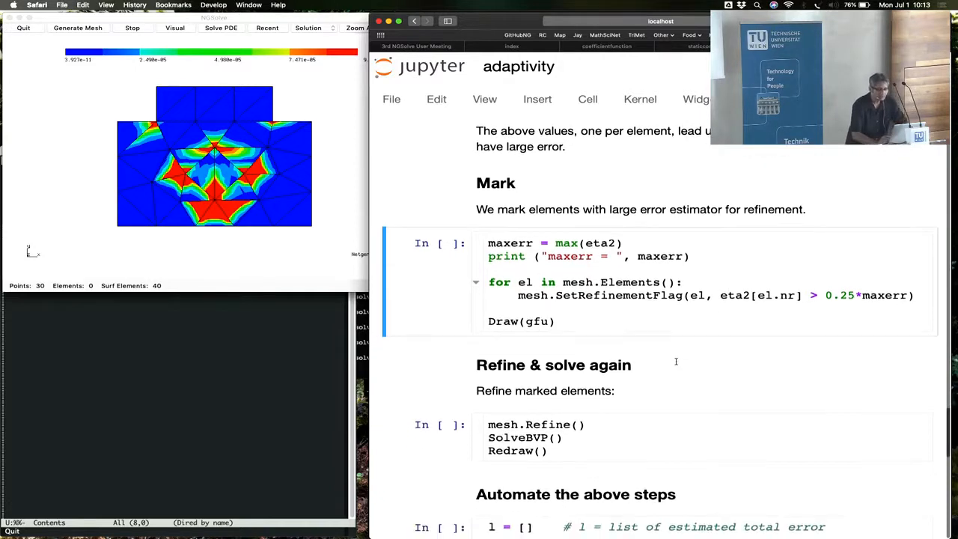
mouse_move(646, 325)
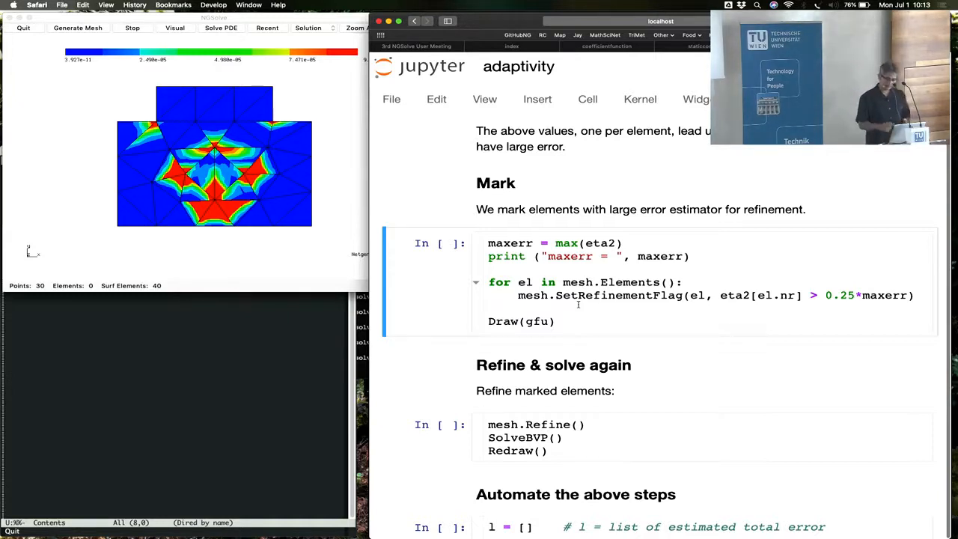
scroll("down", 3)
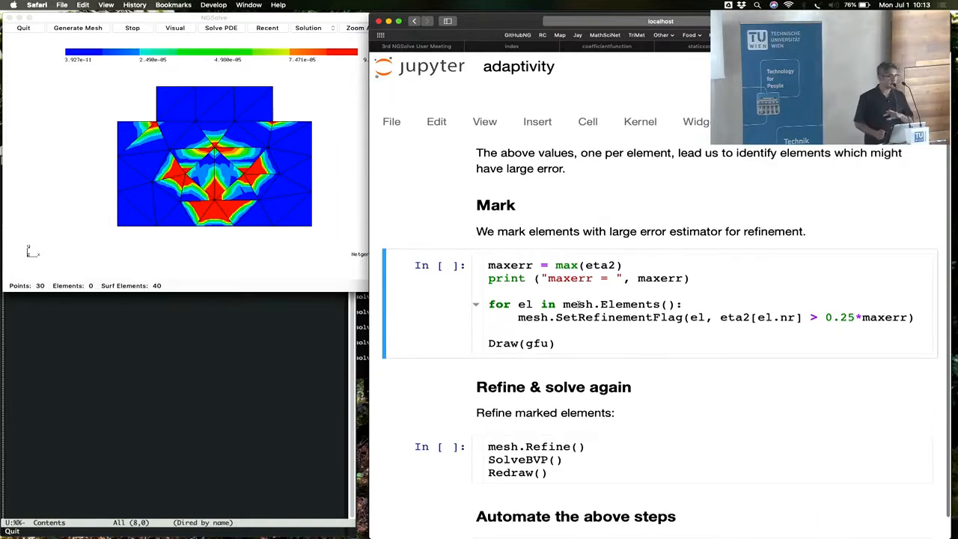
scroll("up", 3)
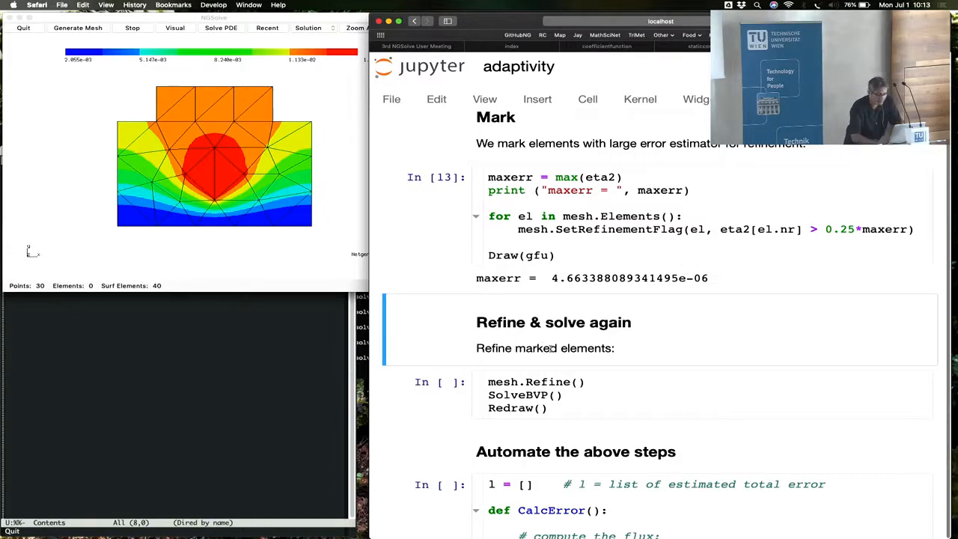
scroll("down", 3)
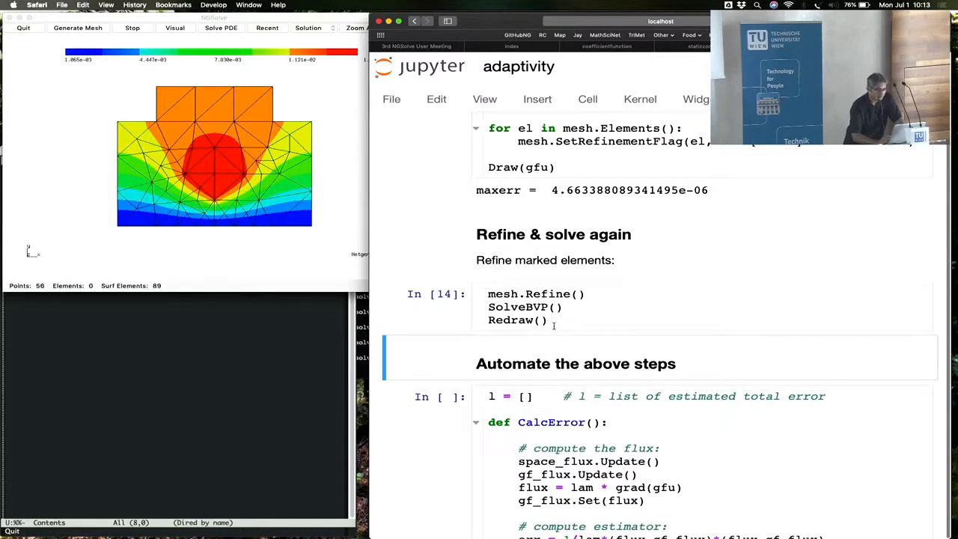
- Follow the adaptive loop's ndof/maxerr printout down to about 9.6e-15 on the 6727-point mesh
scroll("down", 3)
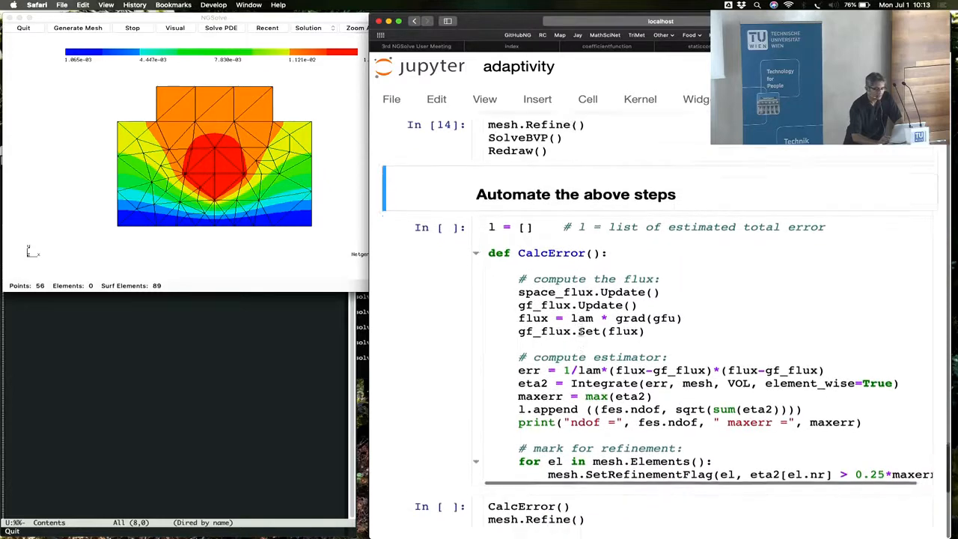
scroll("down", 3)
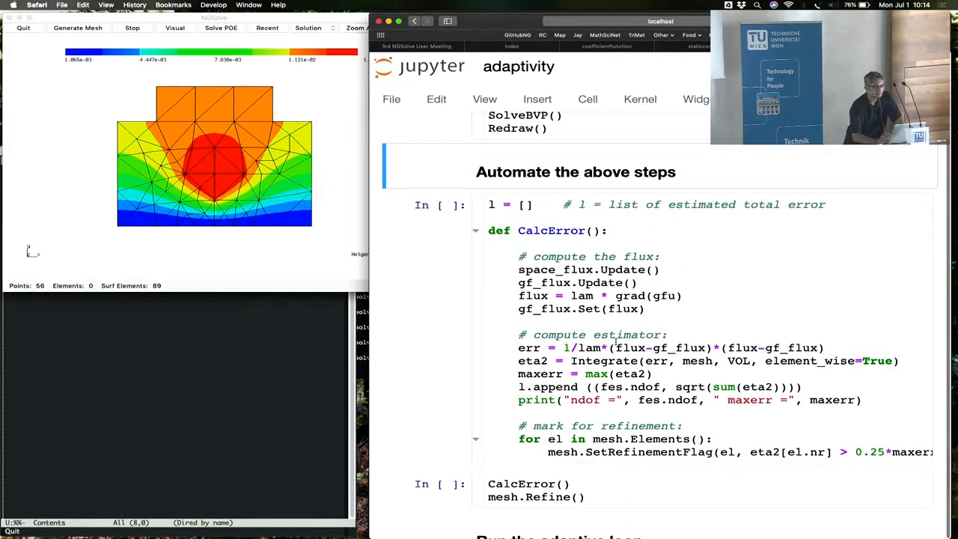
scroll("down", 3)
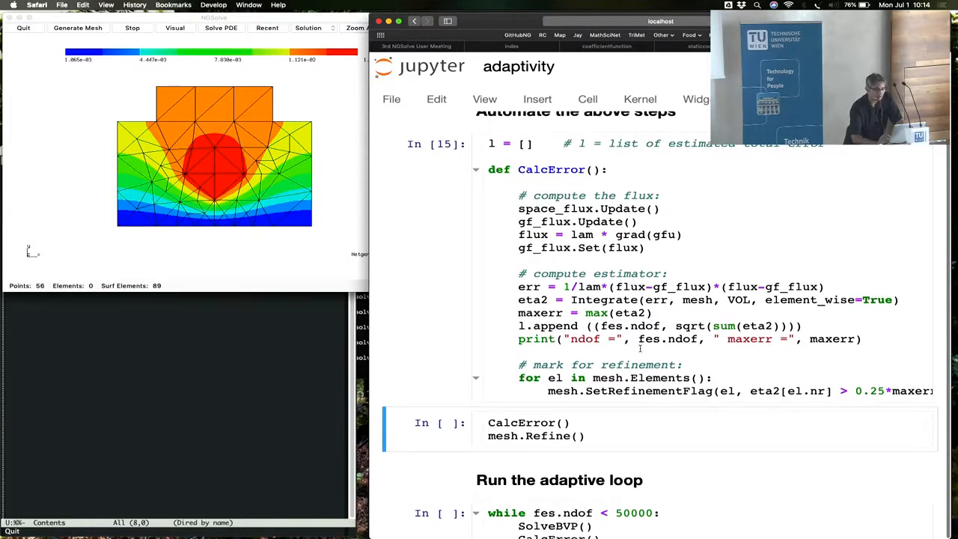
scroll("down", 3)
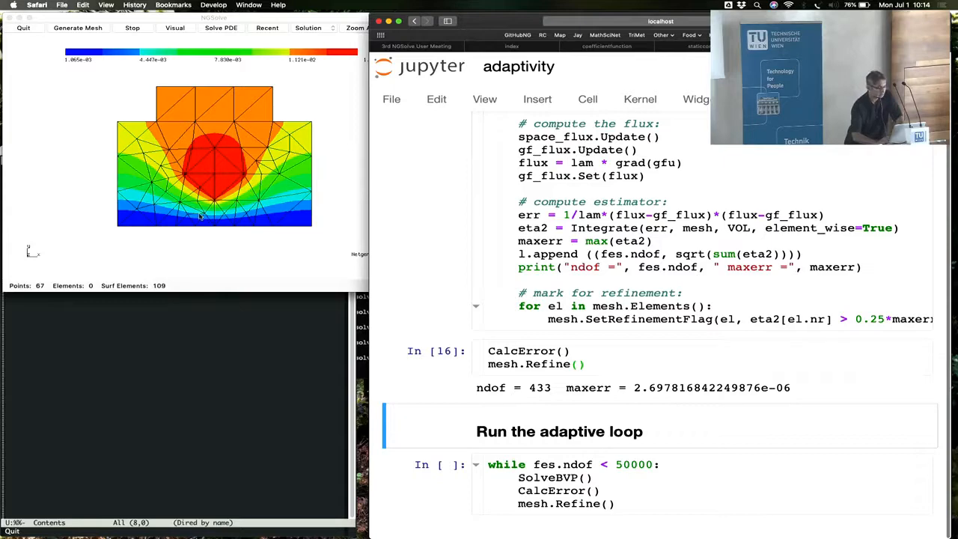
scroll("down", 3)
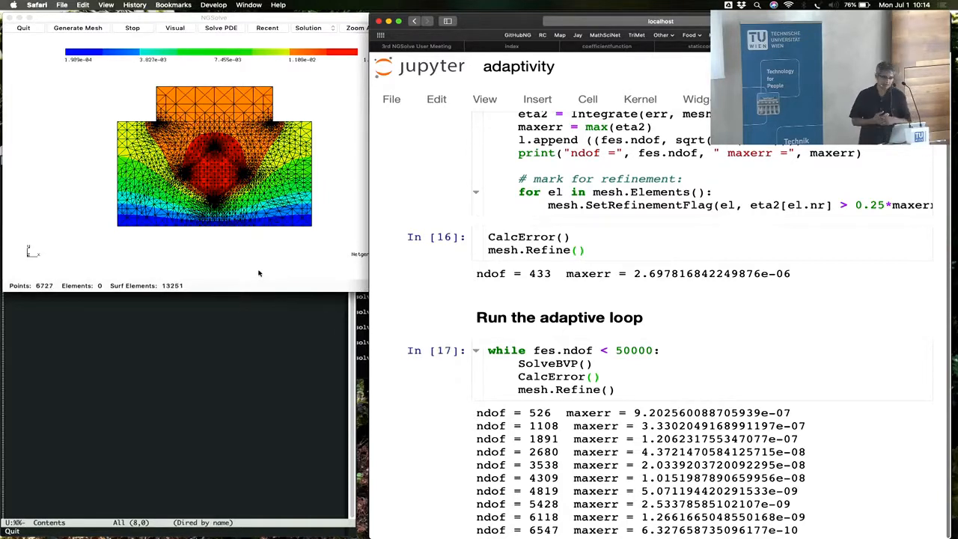
scroll("down", 3)
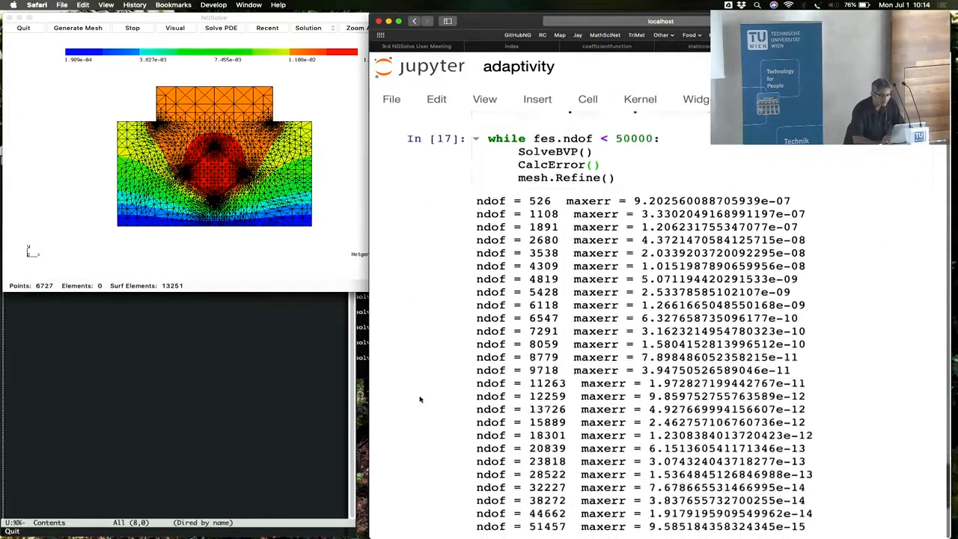
scroll("down", 3)
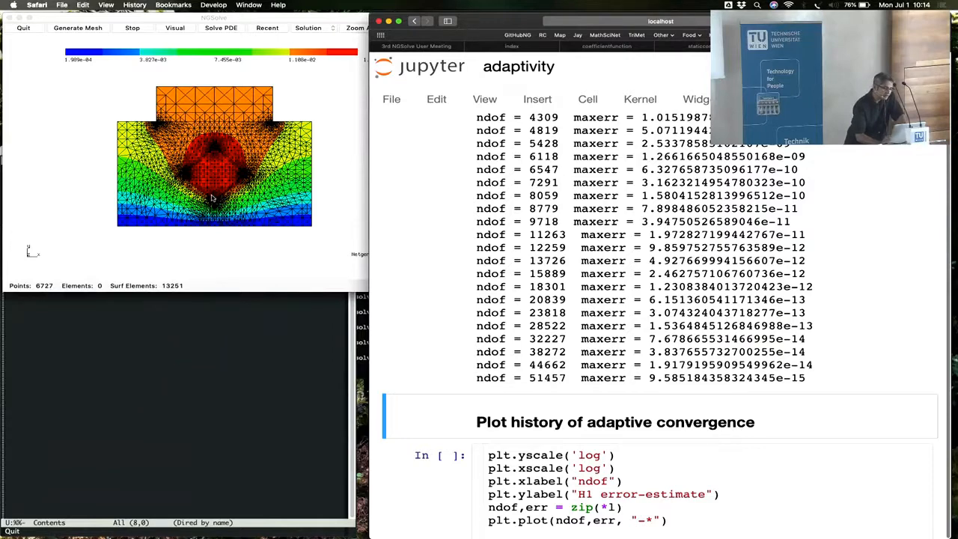
mouse_move(213, 149)
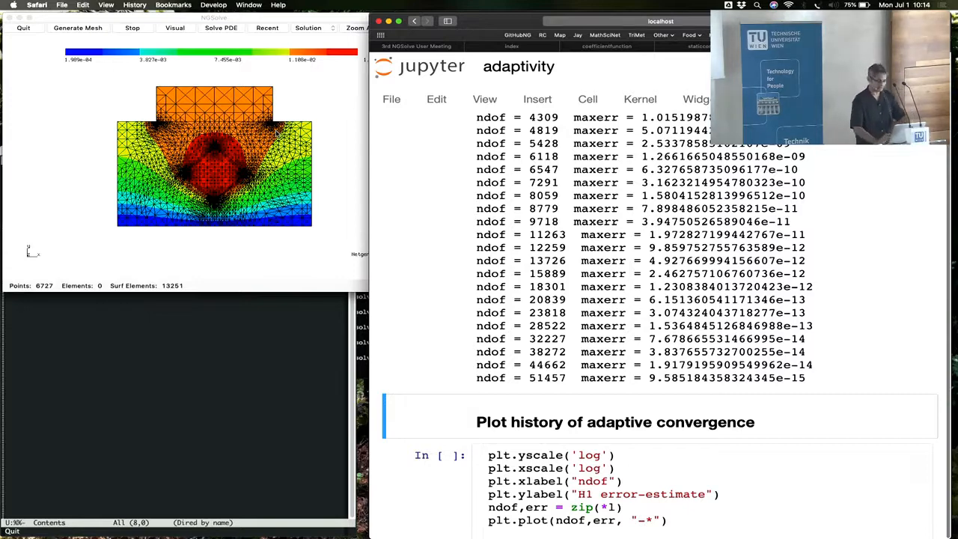
mouse_move(419, 300)
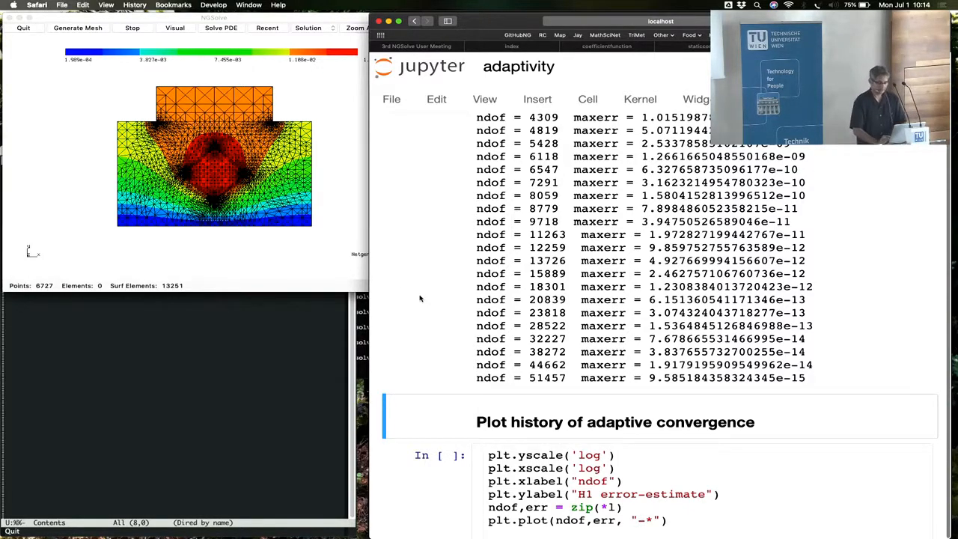
- Bring the log-log plot of H1 error estimate versus ndof into view
scroll("down", 3)
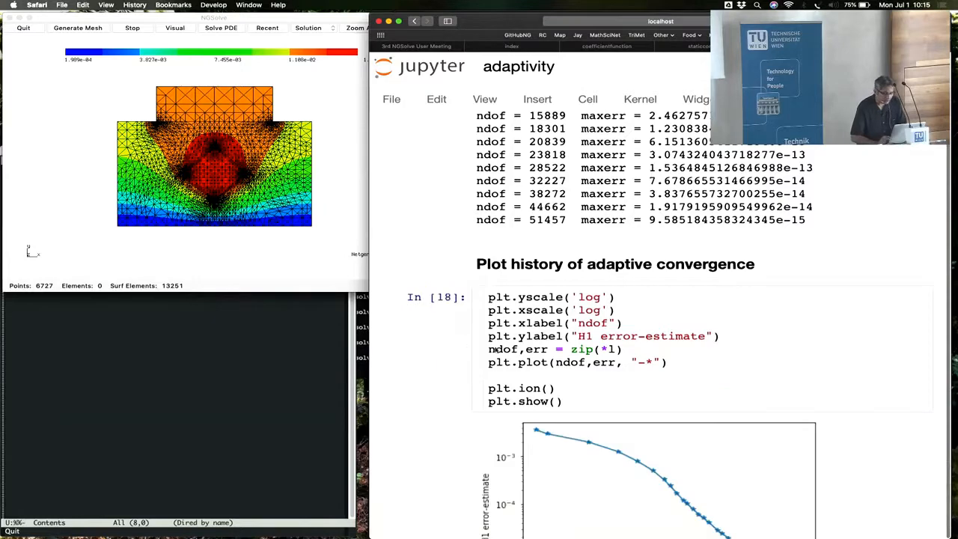
scroll("down", 3)
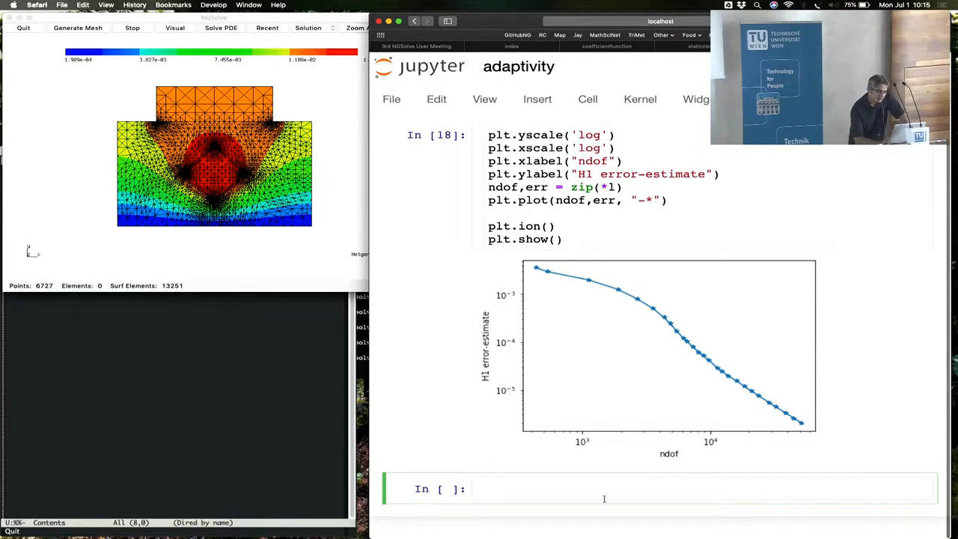
mouse_move(674, 452)
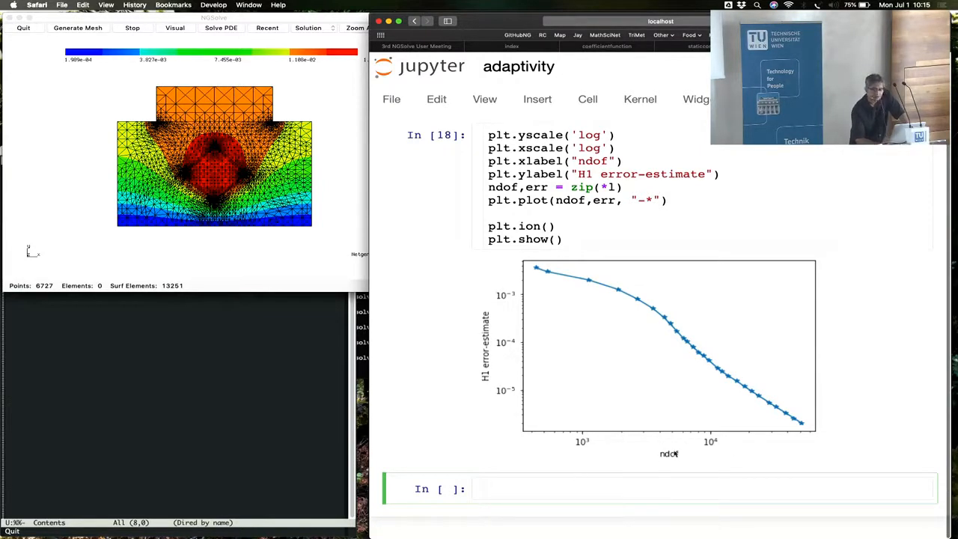